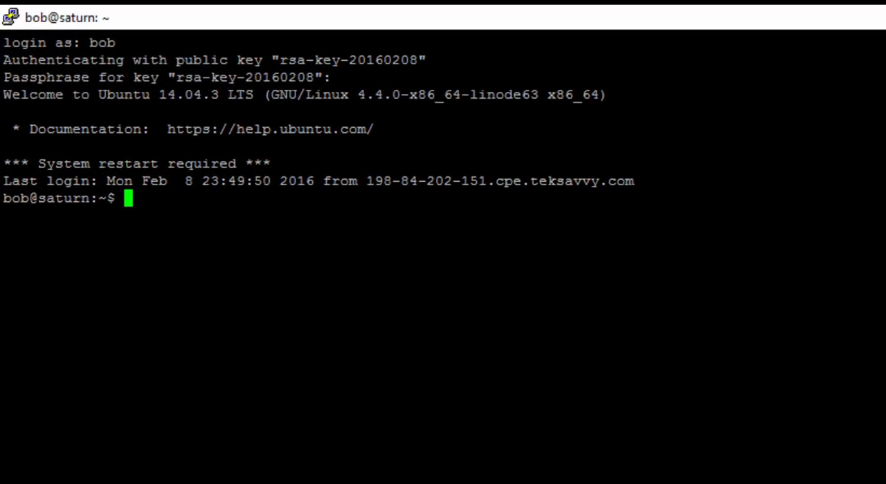
{"action": "type", "text": "cd /"}
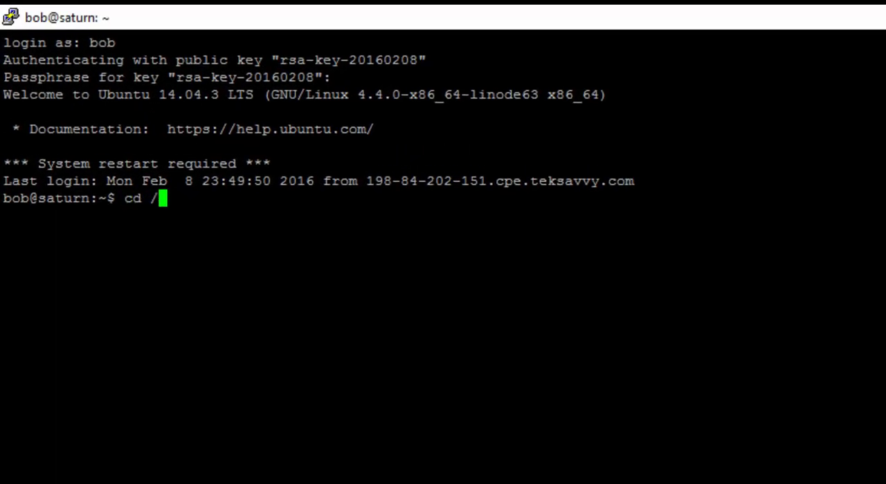
{"action": "type", "text": "var/www/"}
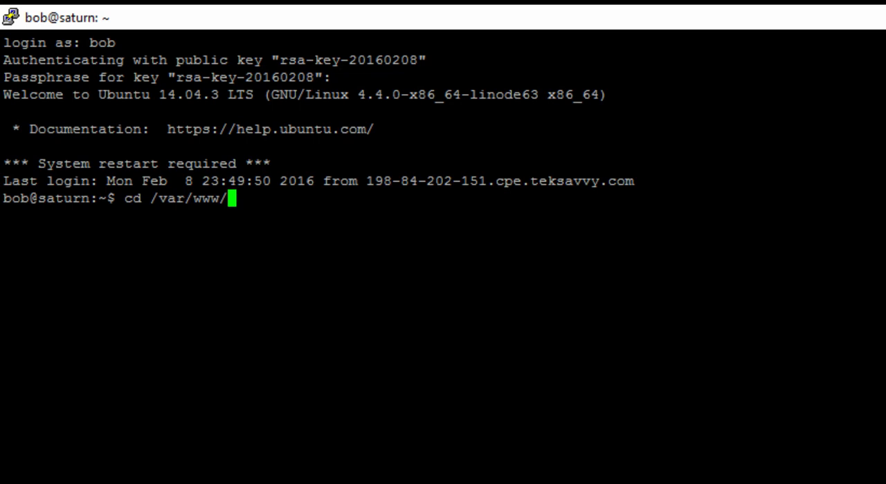
{"action": "type", "text": "html"}
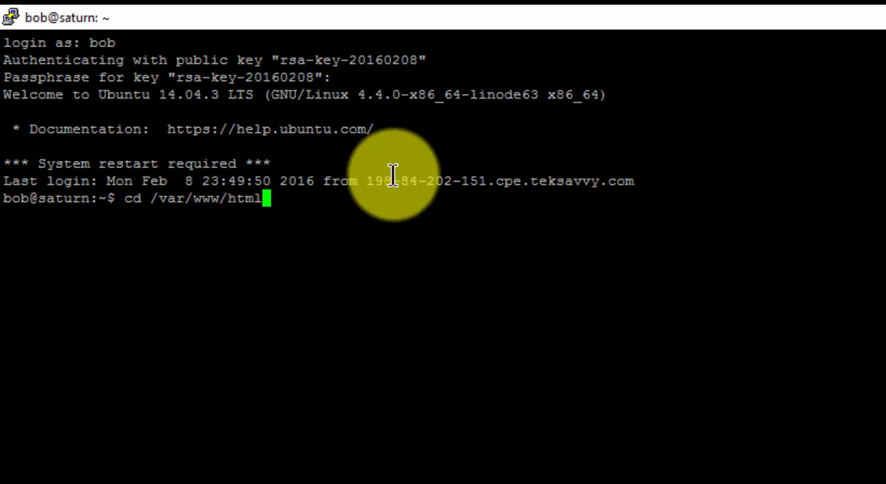
{"action": "mouse_move", "coordinate": [222, 213]}
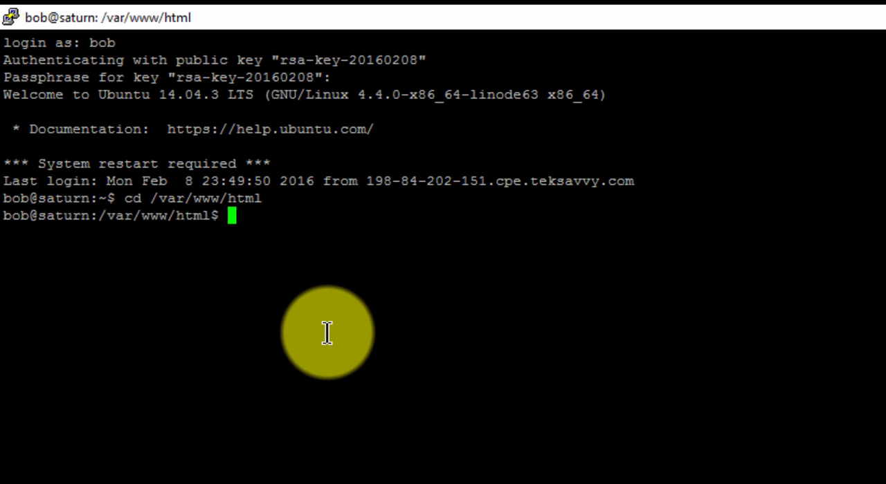
{"action": "mouse_move", "coordinate": [232, 257]}
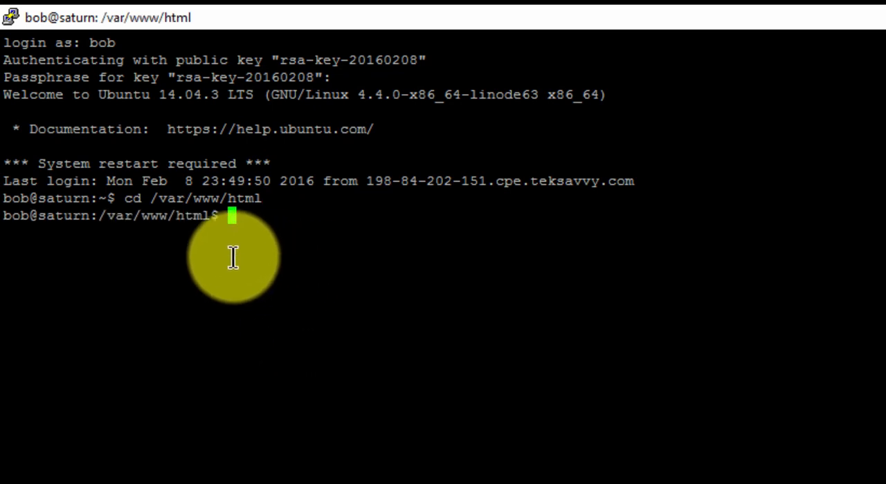
{"action": "mouse_move", "coordinate": [218, 246]}
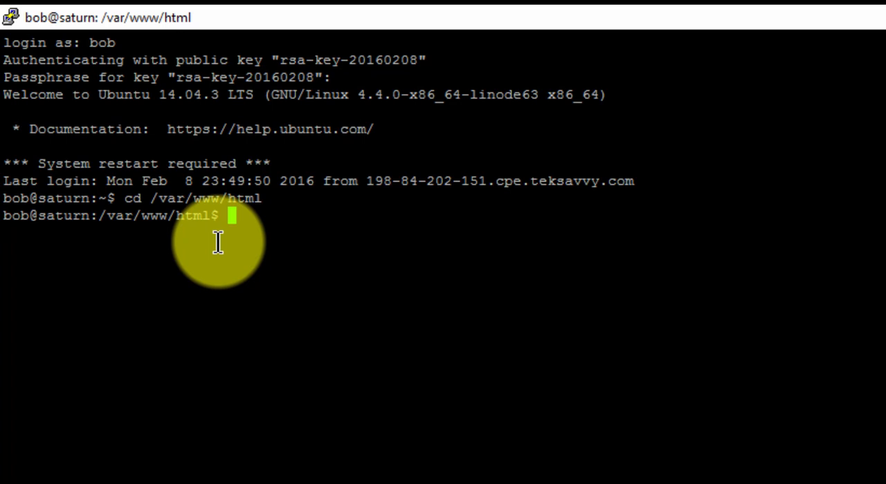
{"action": "type", "text": "ls"}
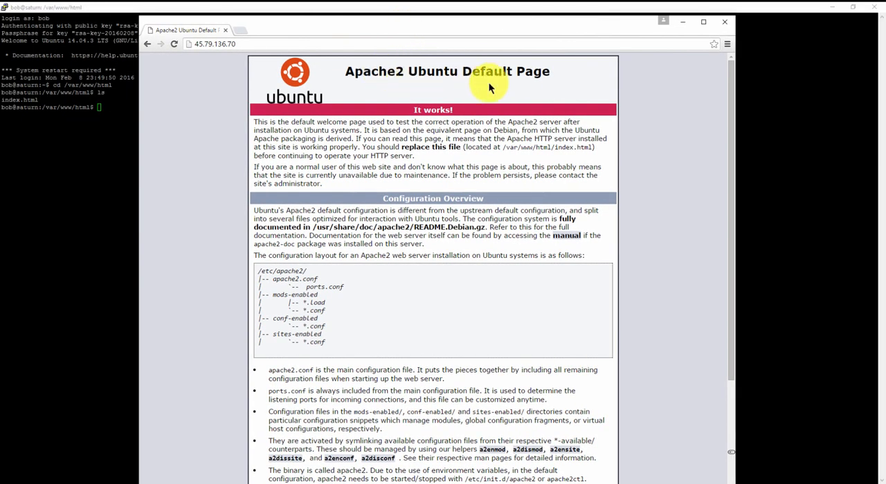
{"action": "mouse_move", "coordinate": [246, 39]}
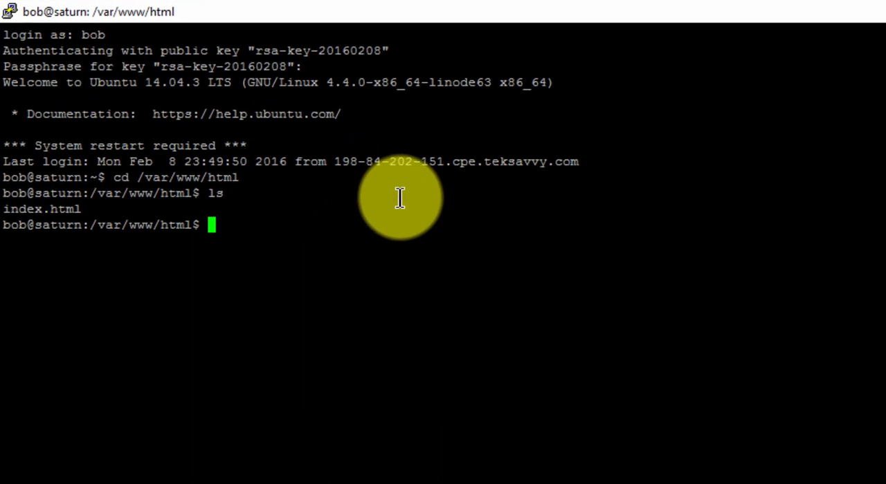
{"action": "type", "text": "cd /"}
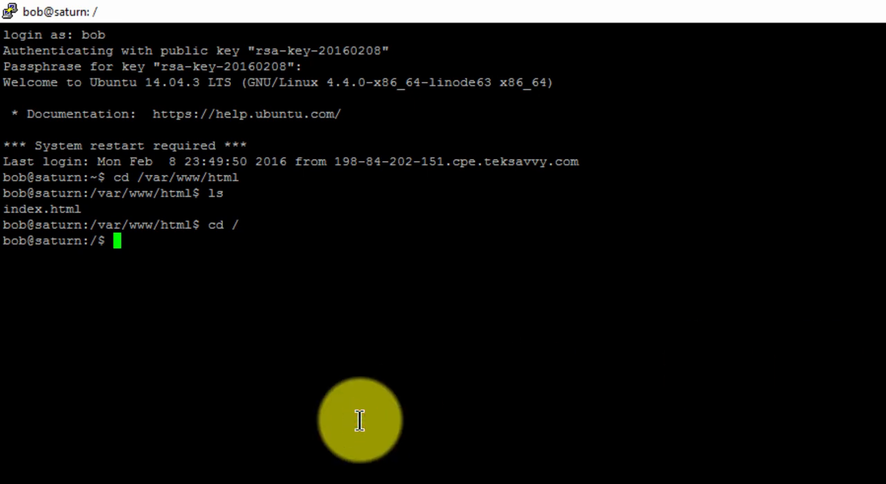
{"action": "type", "text": "ls -la /"}
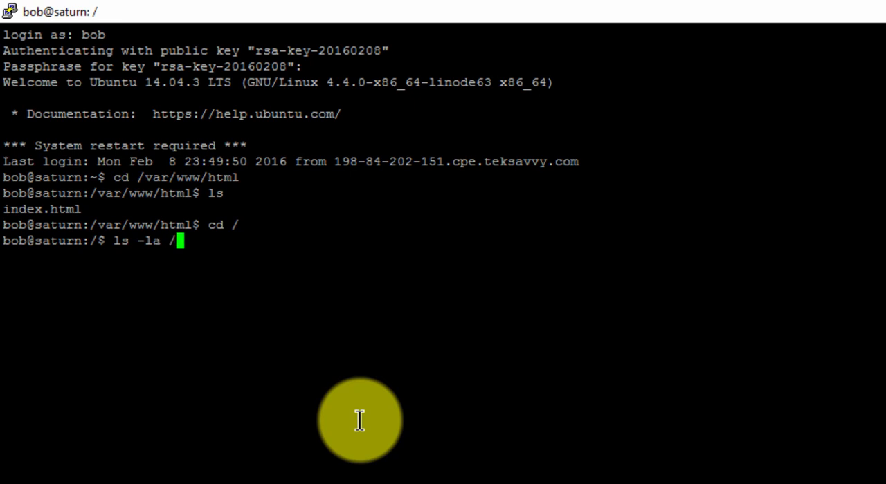
{"action": "type", "text": "var/www"}
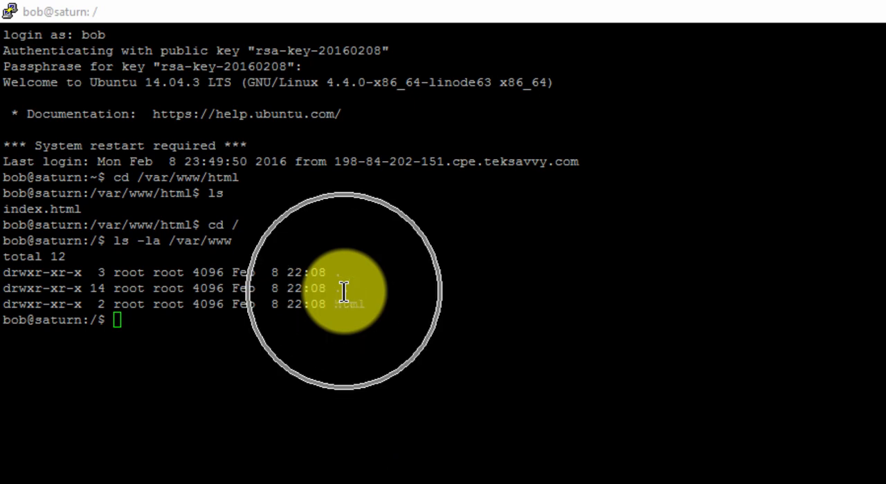
{"action": "mouse_move", "coordinate": [321, 311]}
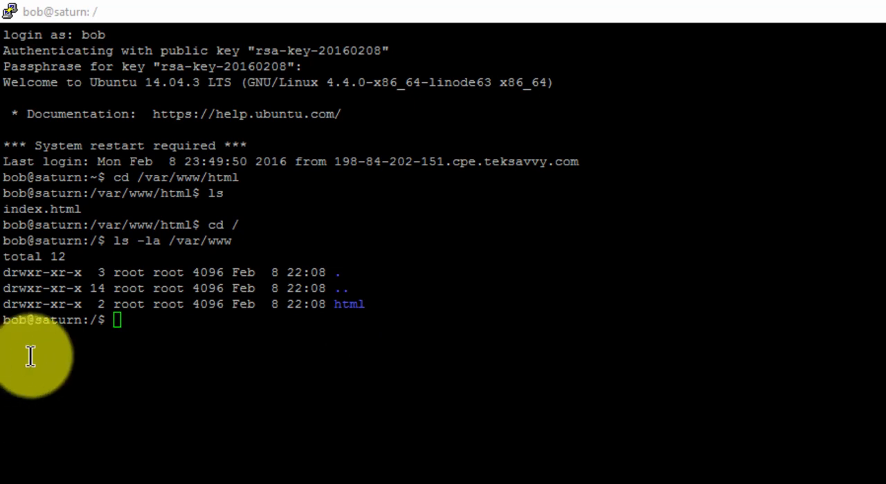
{"action": "mouse_move", "coordinate": [54, 354]}
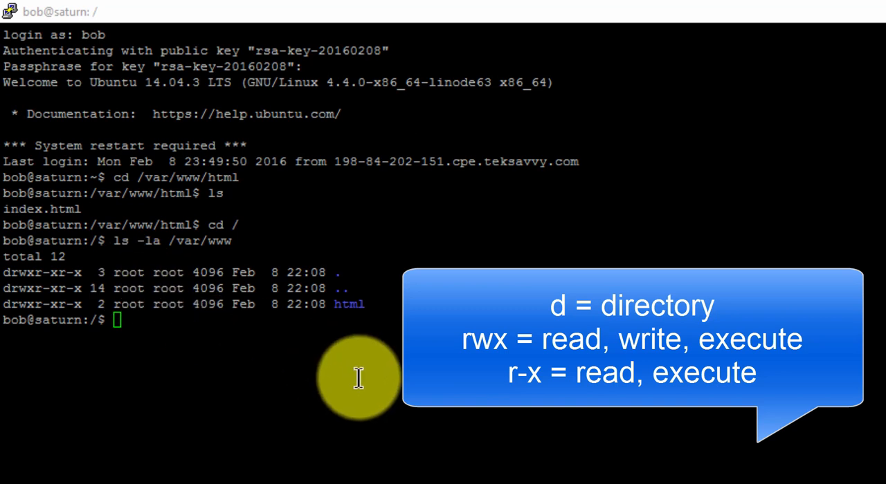
{"action": "mouse_move", "coordinate": [27, 340]}
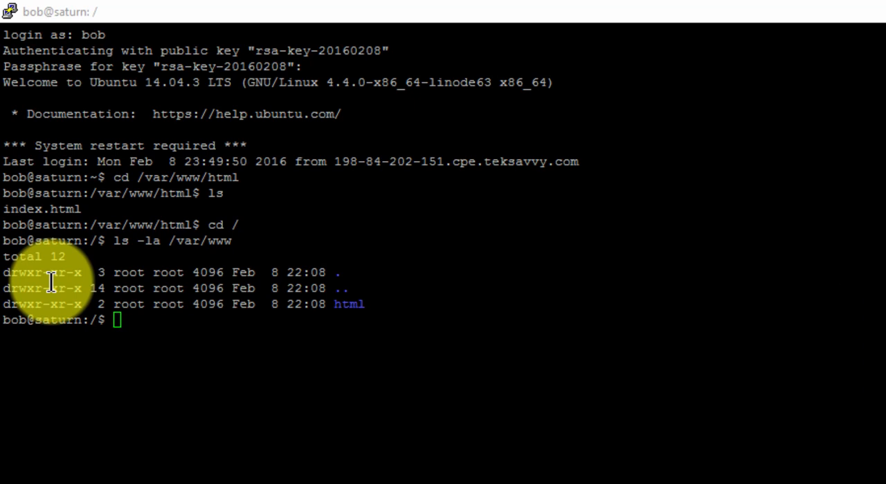
{"action": "mouse_move", "coordinate": [54, 296]}
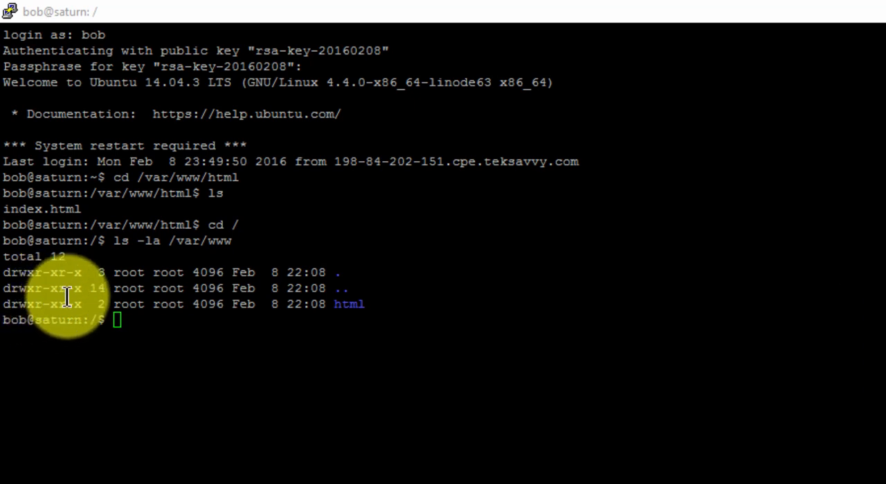
{"action": "mouse_move", "coordinate": [66, 357]}
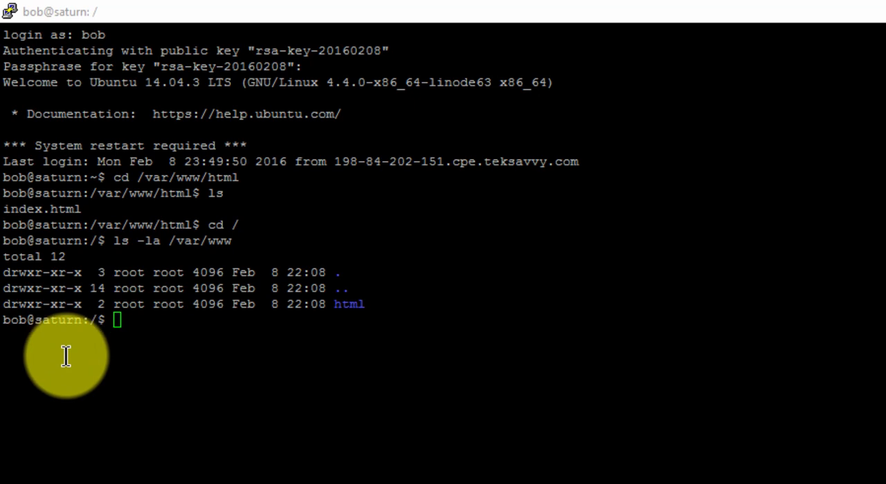
{"action": "mouse_move", "coordinate": [493, 457]}
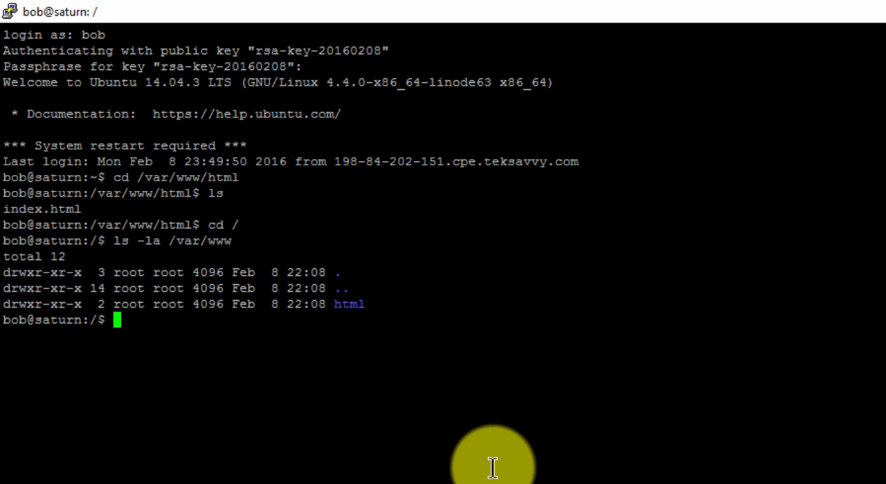
{"action": "type", "text": "sudo"}
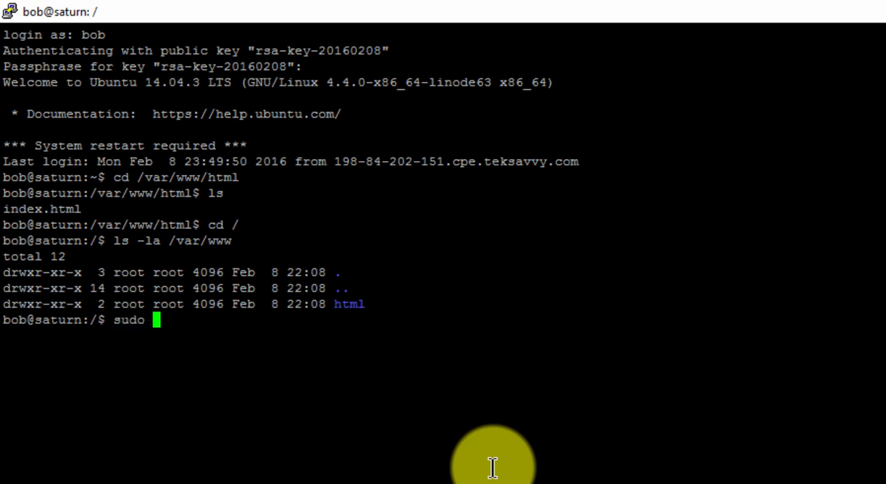
{"action": "type", "text": "chown -"}
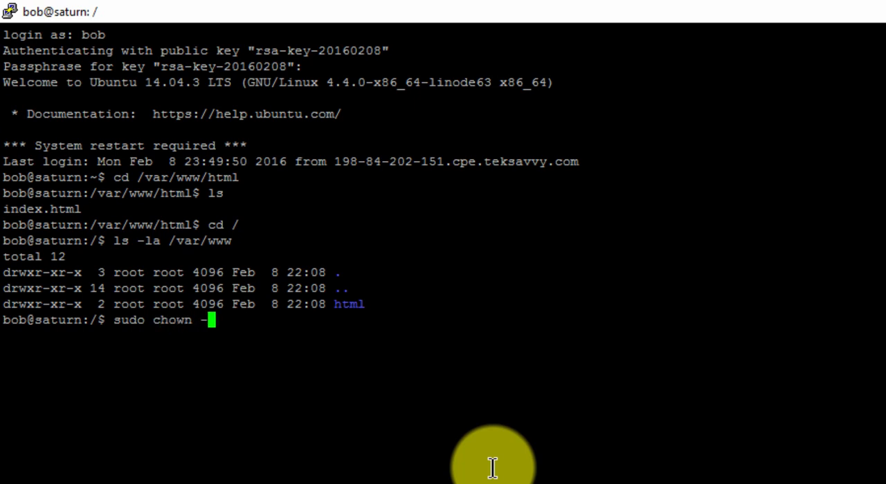
{"action": "type", "text": "R bob"}
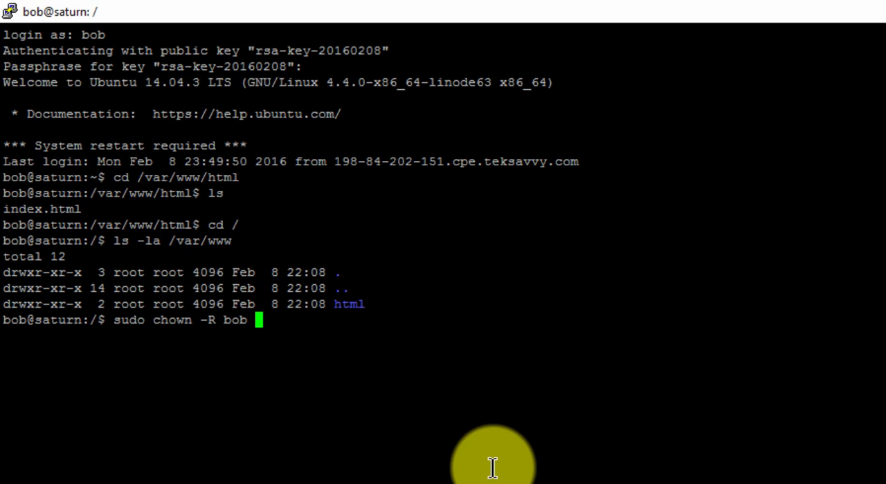
{"action": "type", "text": "/var/www"}
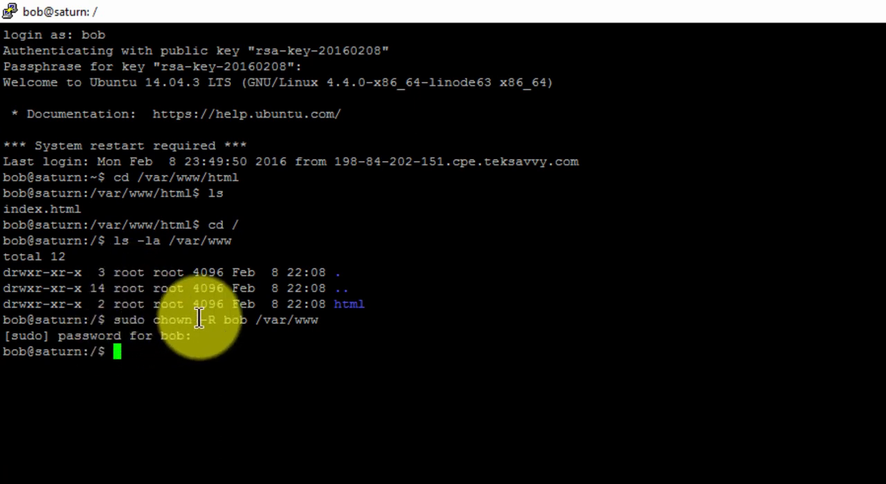
{"action": "mouse_move", "coordinate": [219, 426]}
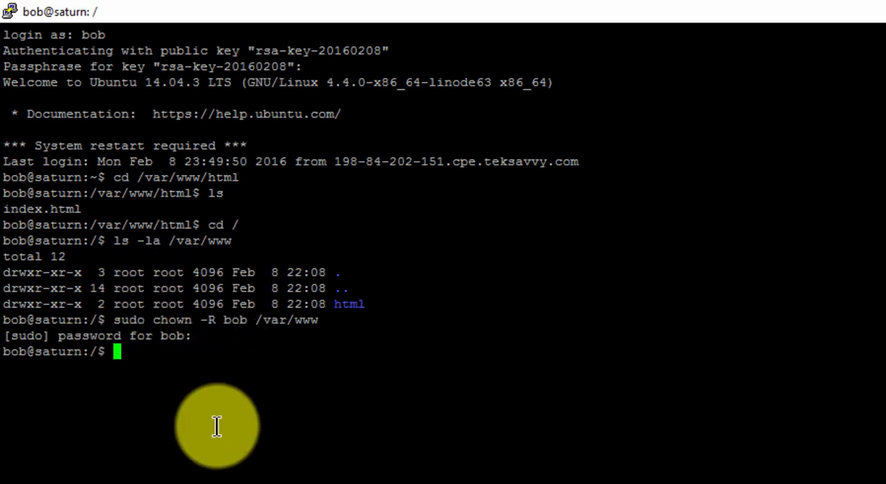